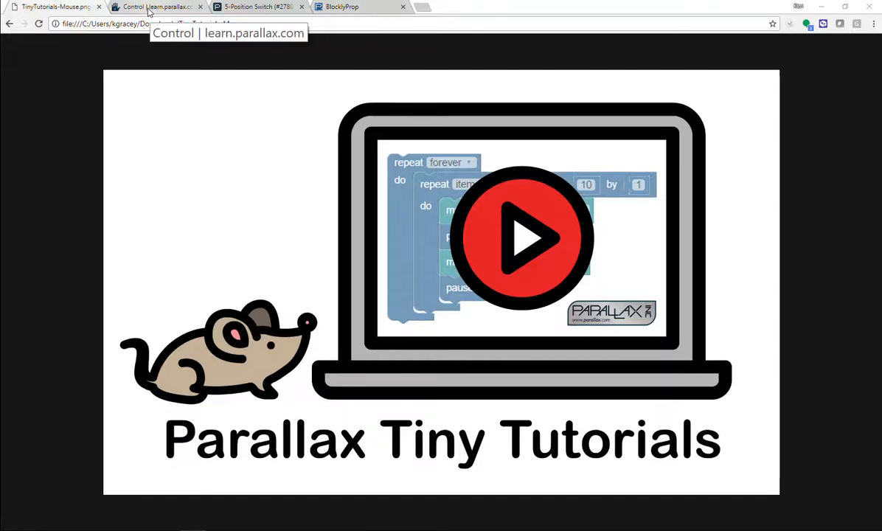
Read the Control blocks reference down to the switch...case and break descriptions.
left_click(156, 6)
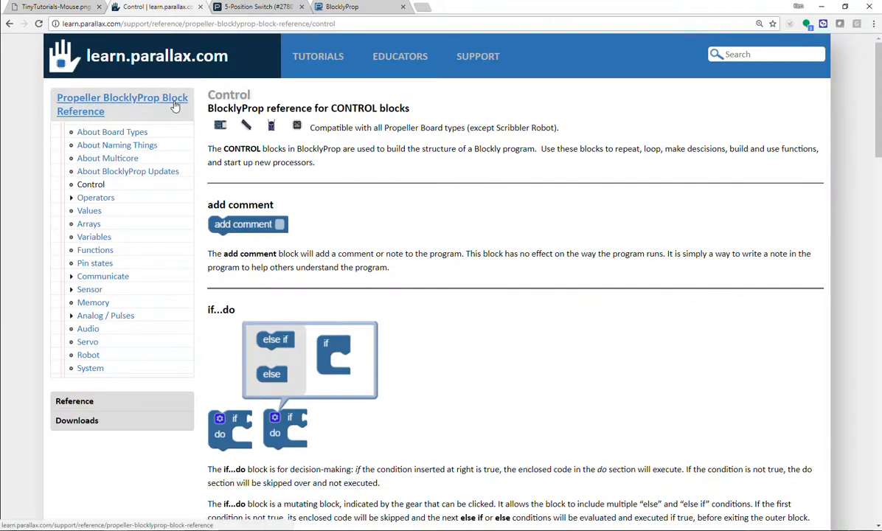
scroll("down", 3)
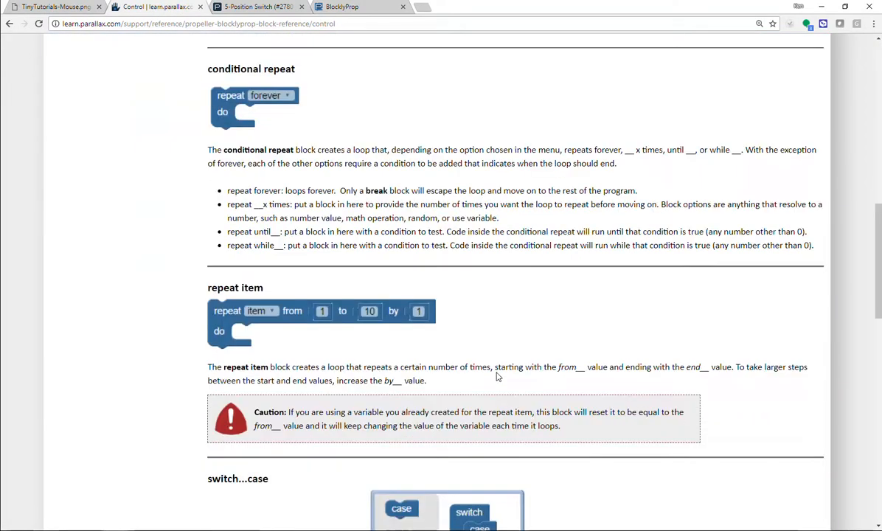
scroll("down", 3)
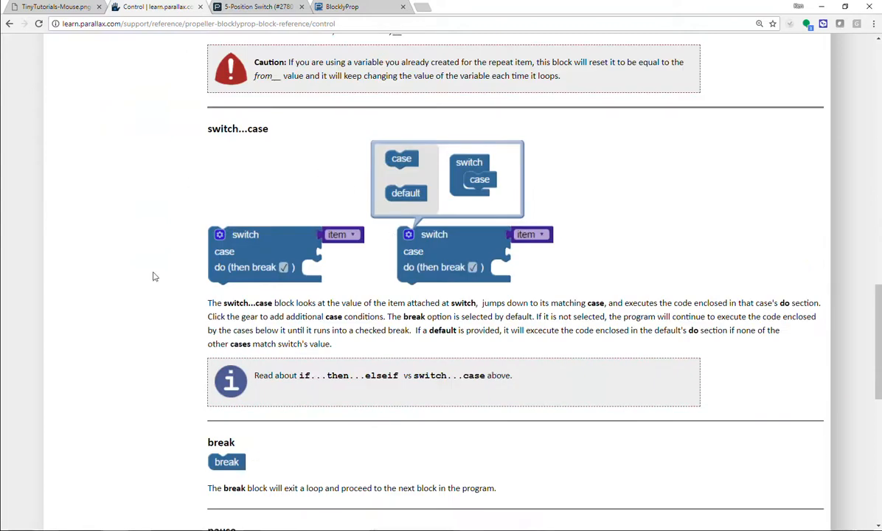
mouse_move(549, 372)
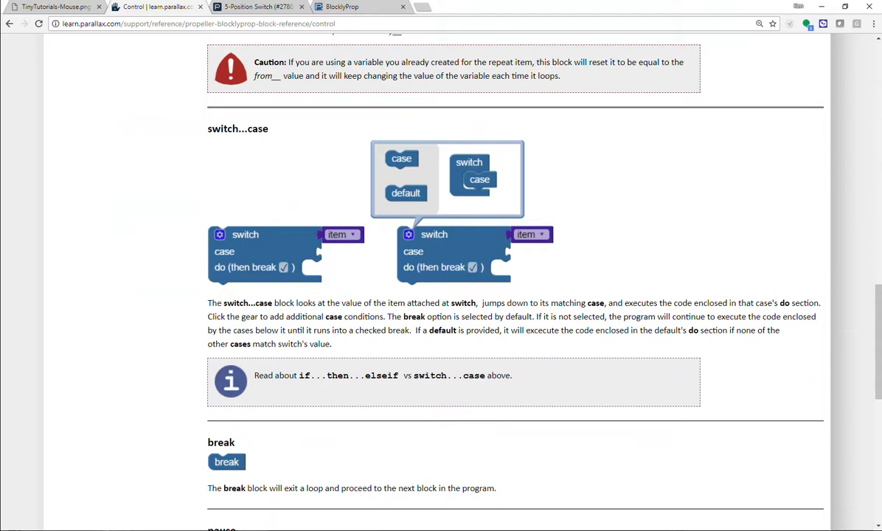
Review the 5-Position Switch (#27801) datasheet's pin definitions and ratings table.
left_click(254, 6)
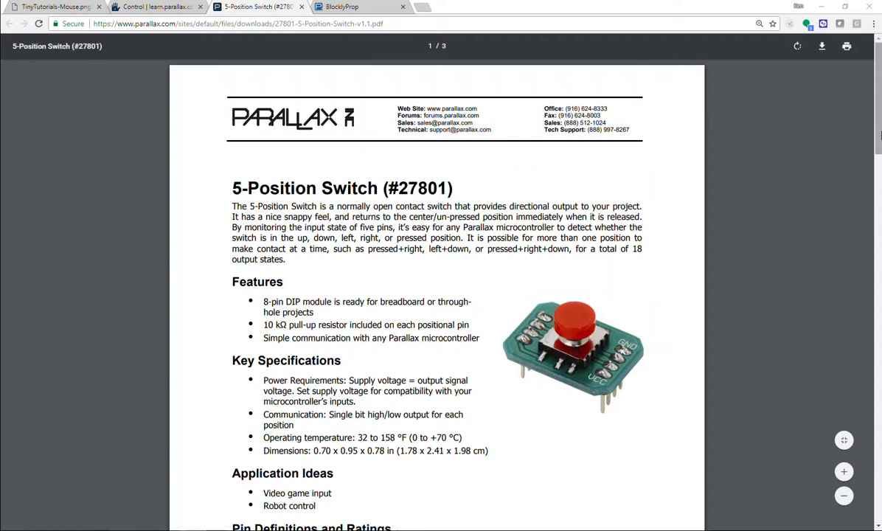
scroll("down", 3)
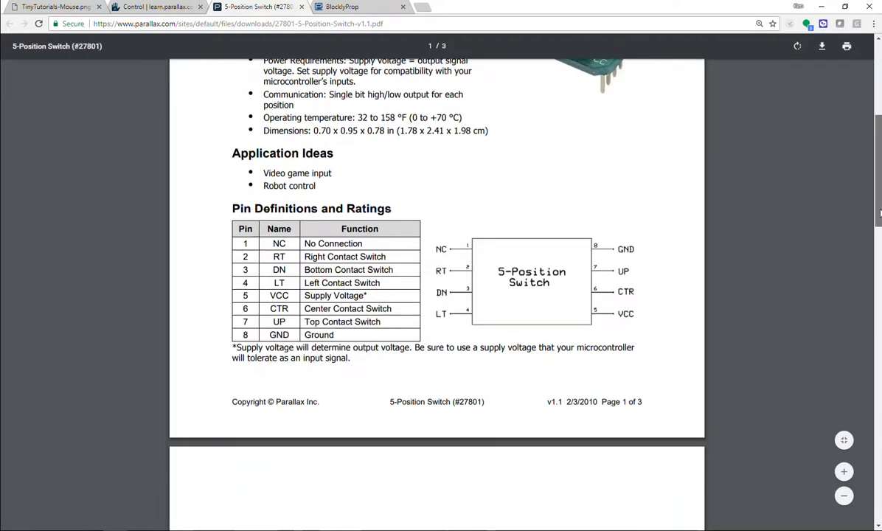
scroll("up", 3)
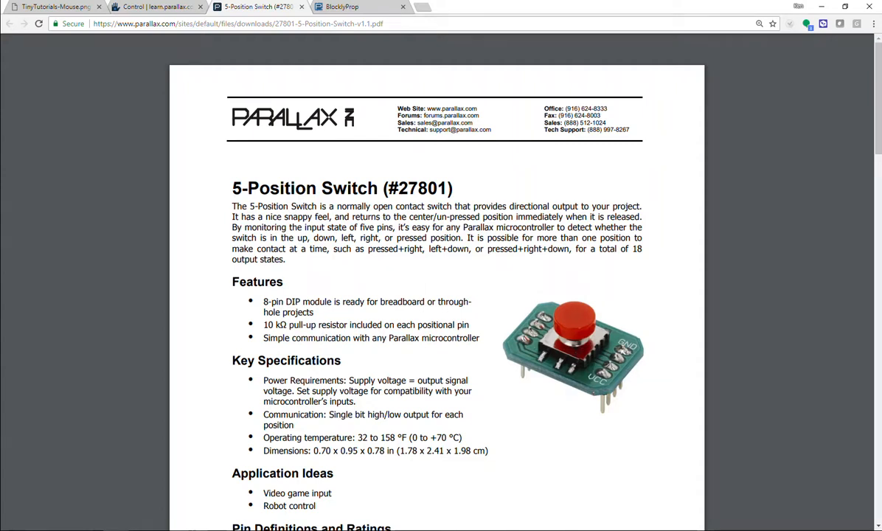
Show the SWITCH-CASE with 5-Position Switch project in the BlocklyProp editor.
left_click(340, 6)
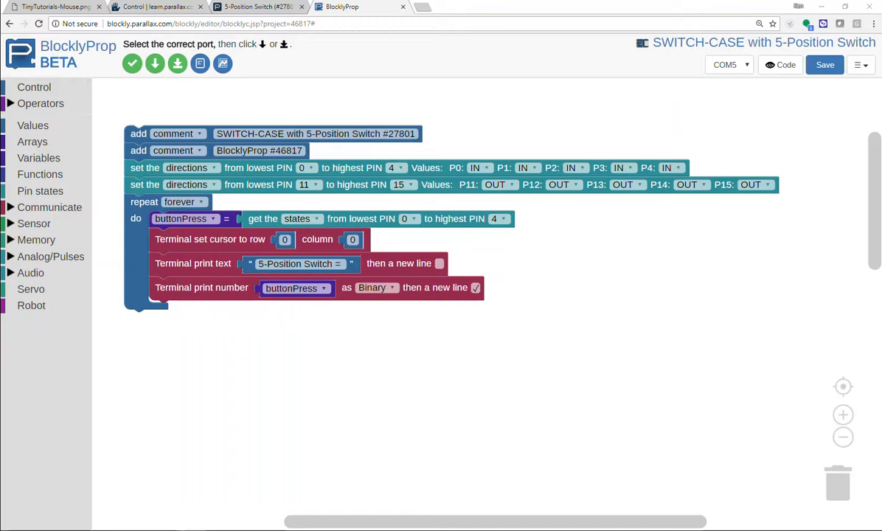
mouse_move(405, 369)
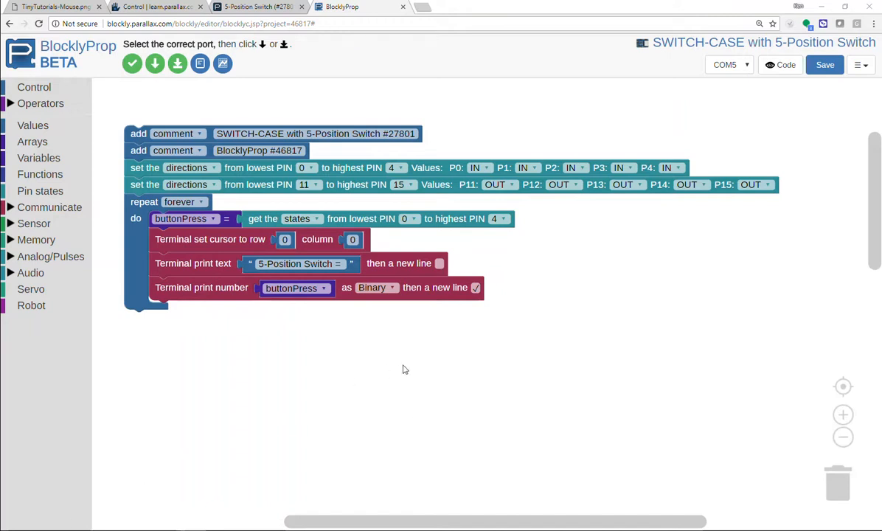
mouse_move(155, 64)
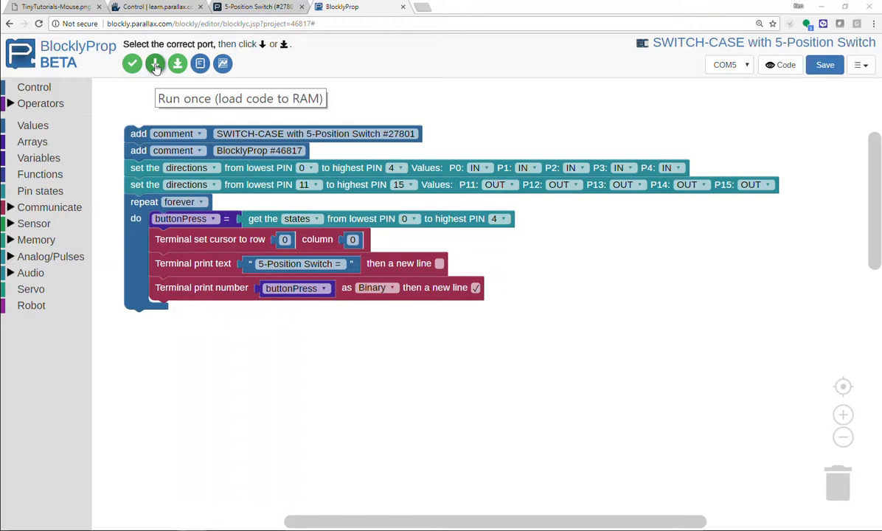
left_click(155, 63)
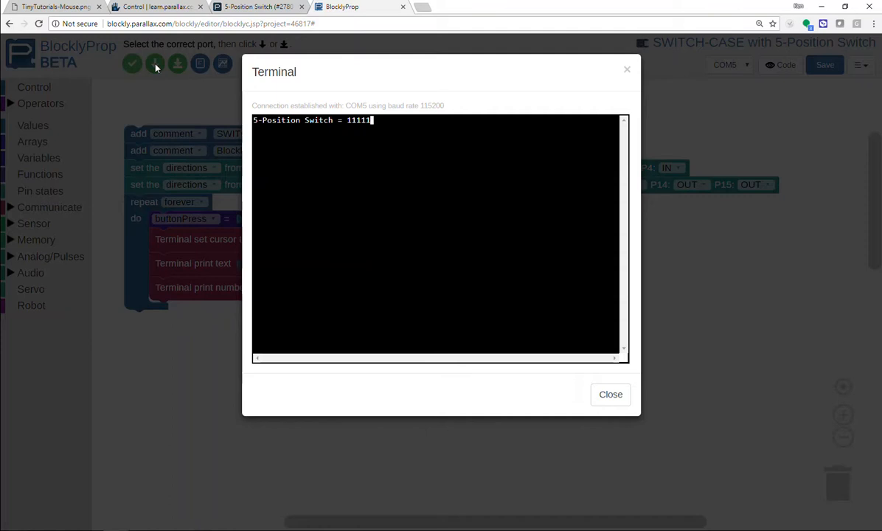
mouse_move(251, 130)
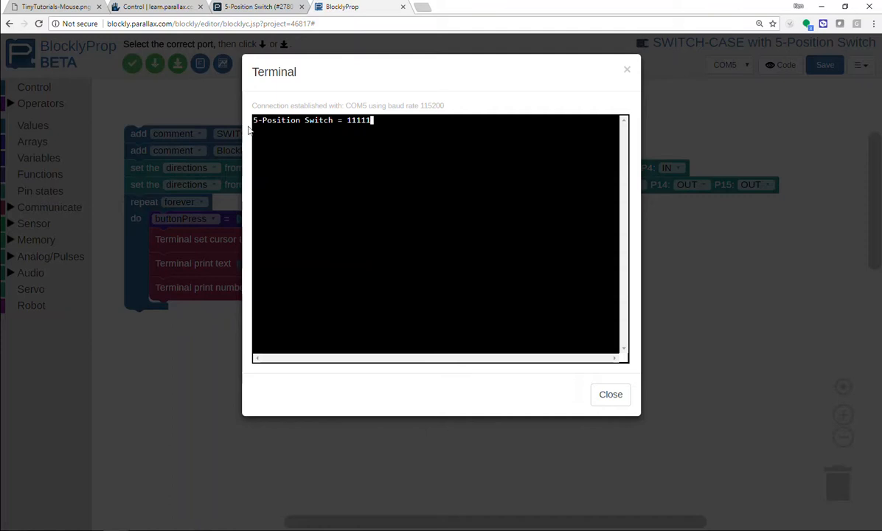
mouse_move(611, 396)
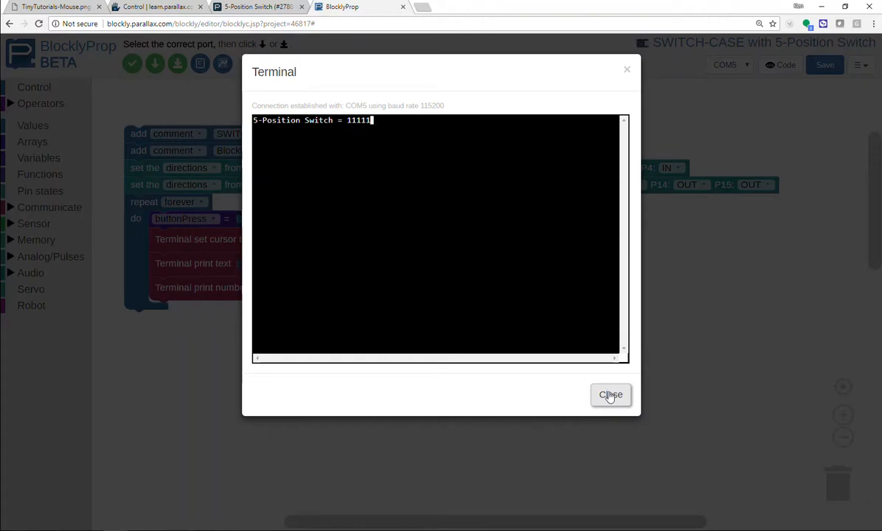
left_click(610, 396)
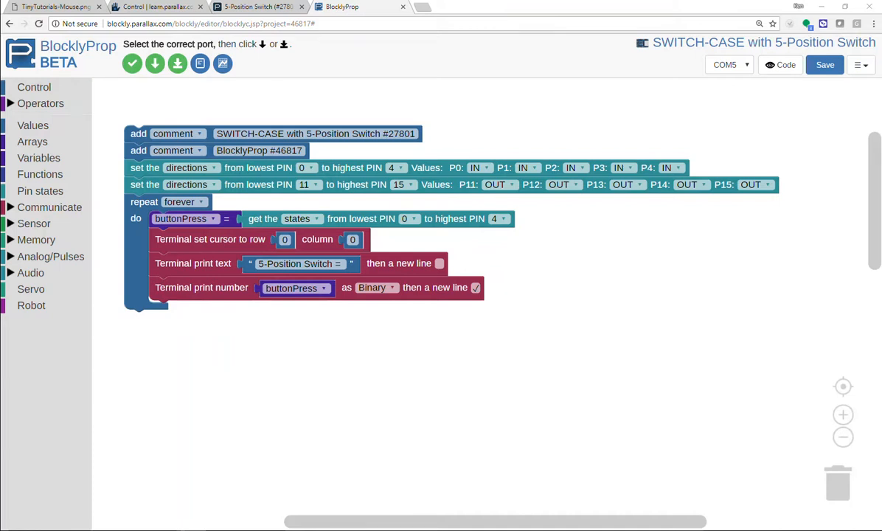
mouse_move(174, 242)
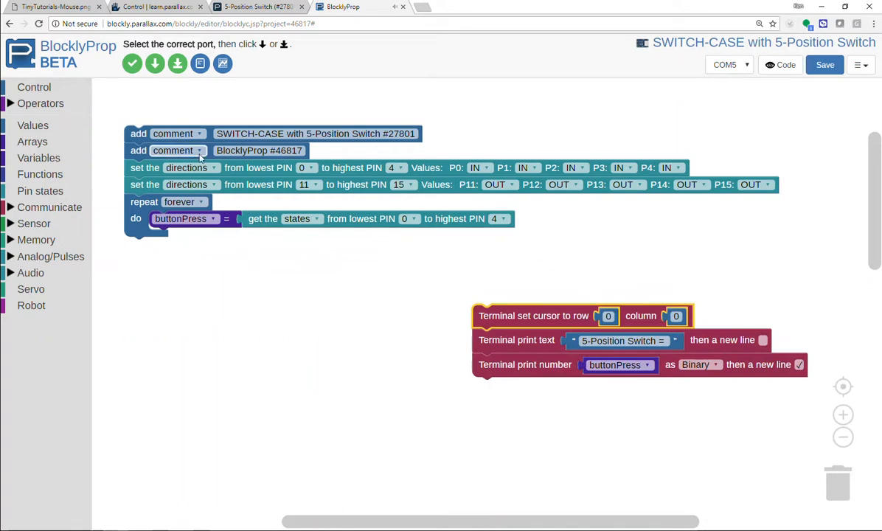
Create the terminalDisplay function, call it in the forever loop, and add a 100 ms pause.
left_click(40, 174)
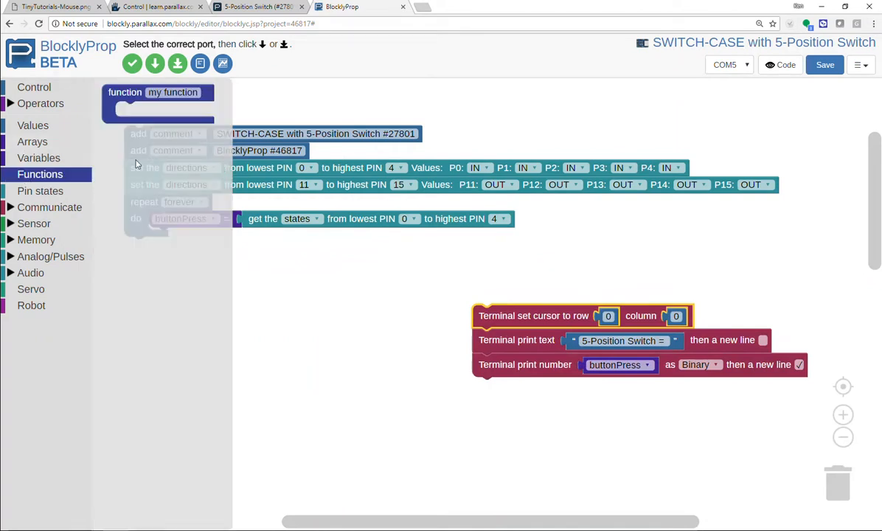
left_click_drag(159, 91, 502, 292)
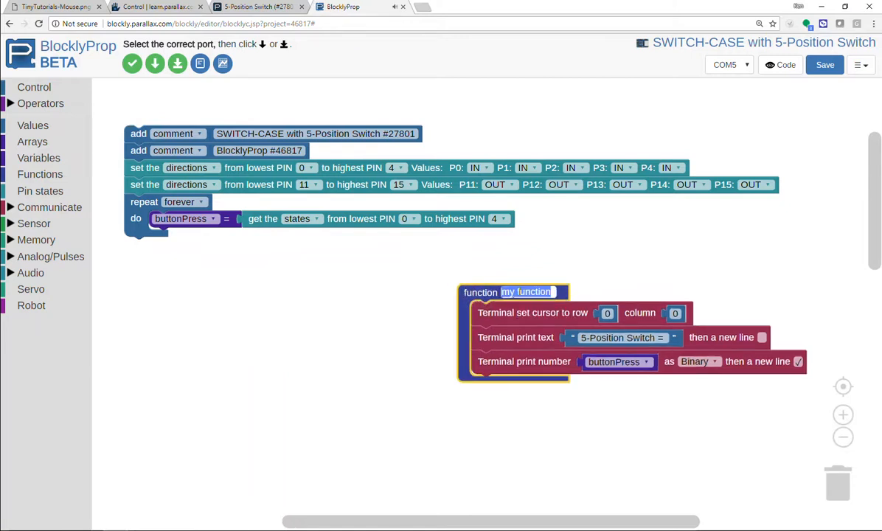
type("terminalDisplay")
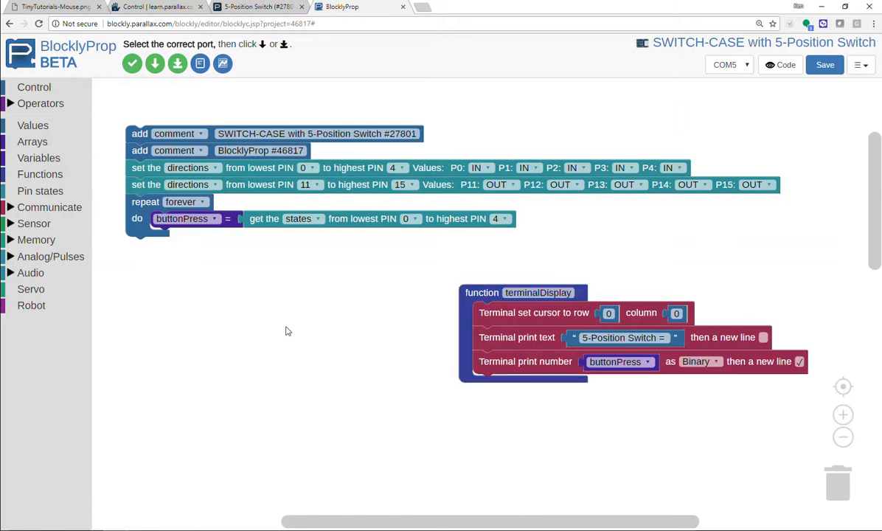
left_click(40, 174)
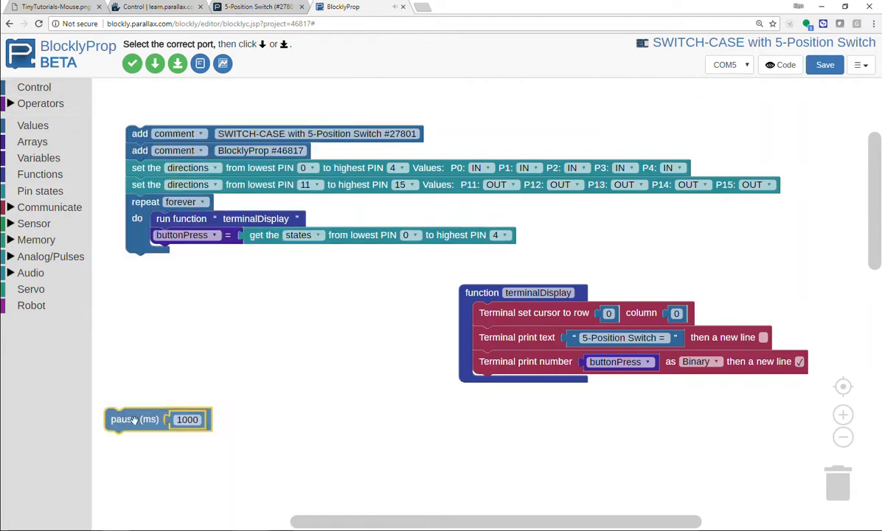
left_click_drag(136, 419, 180, 257)
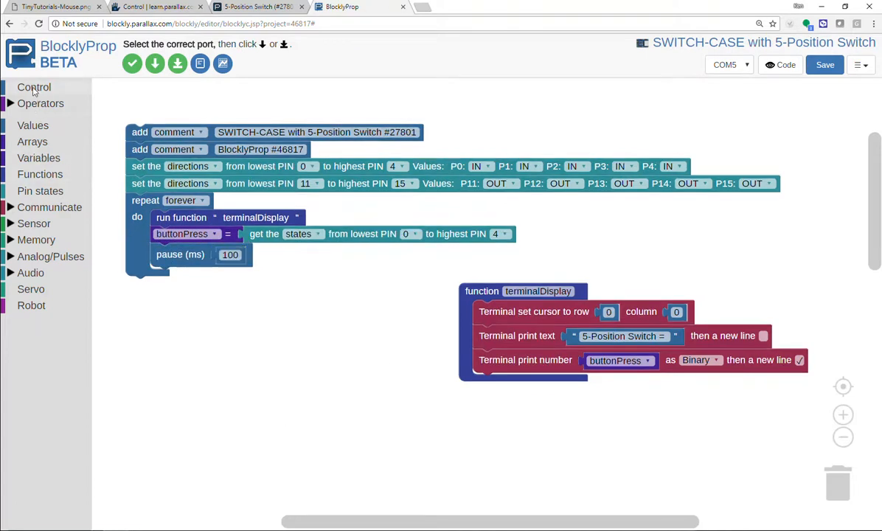
Add a switch on buttonPress in the loop and use its mutator to add cases and a default.
left_click(34, 87)
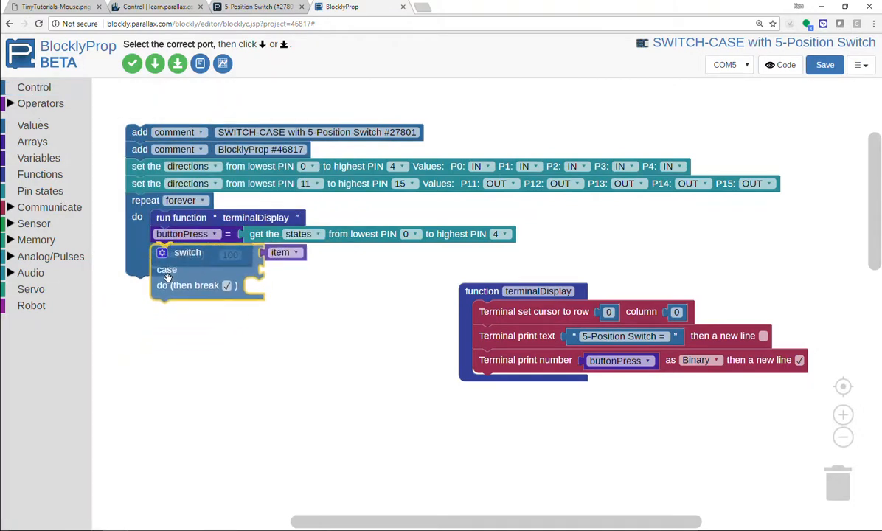
left_click(162, 251)
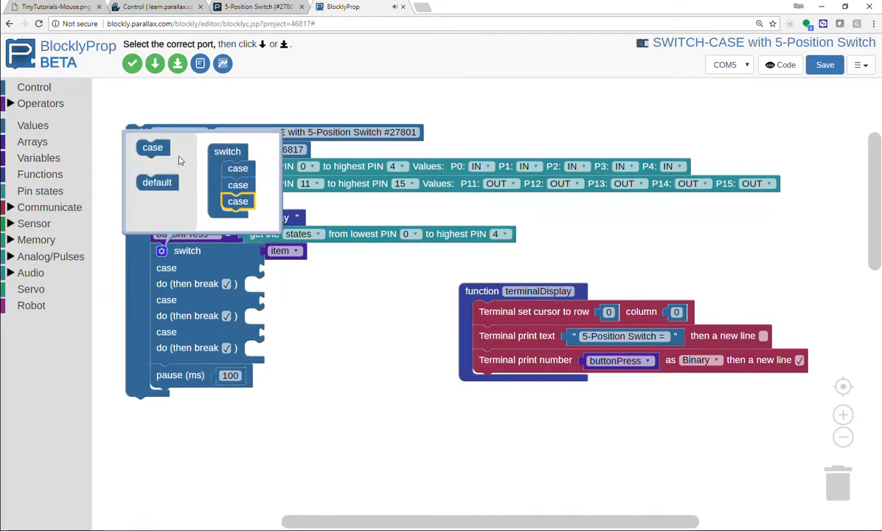
left_click(237, 200)
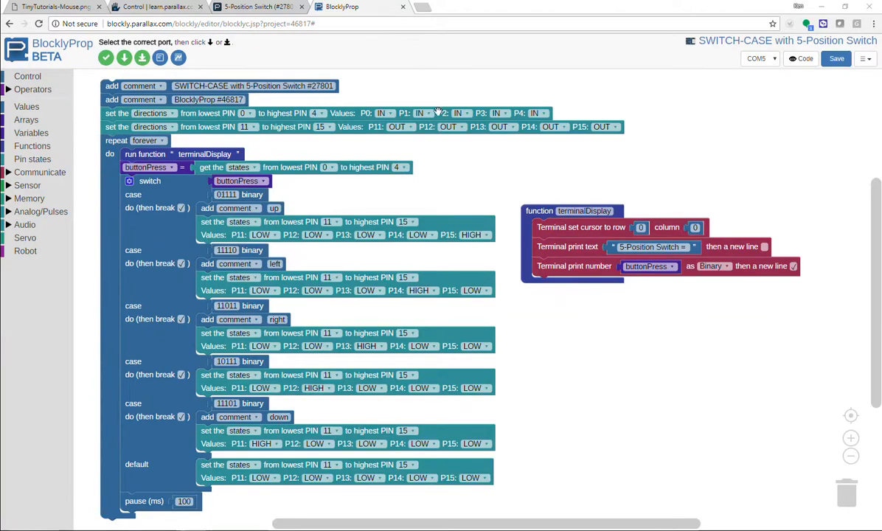
mouse_move(419, 102)
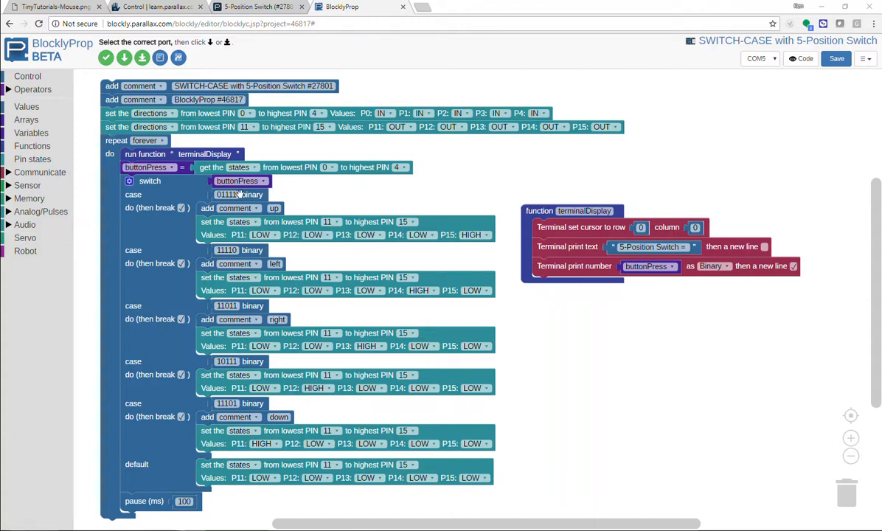
mouse_move(297, 198)
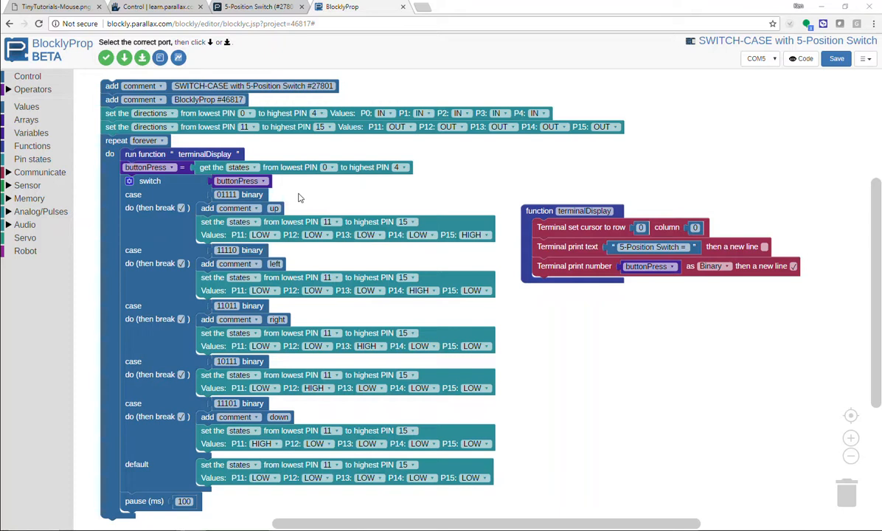
mouse_move(451, 262)
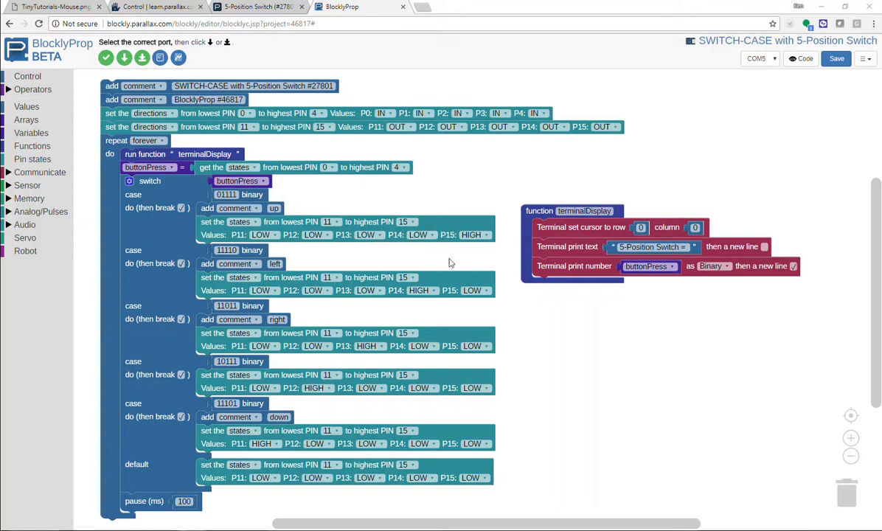
mouse_move(227, 242)
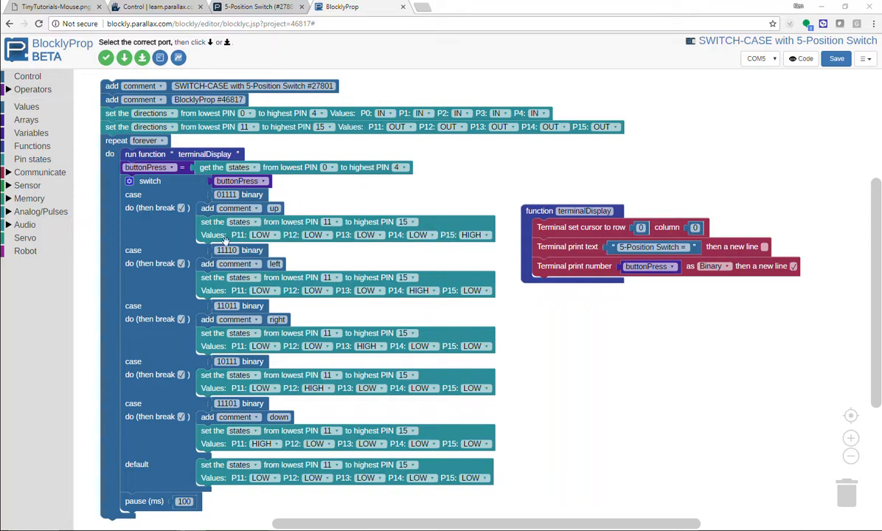
mouse_move(167, 194)
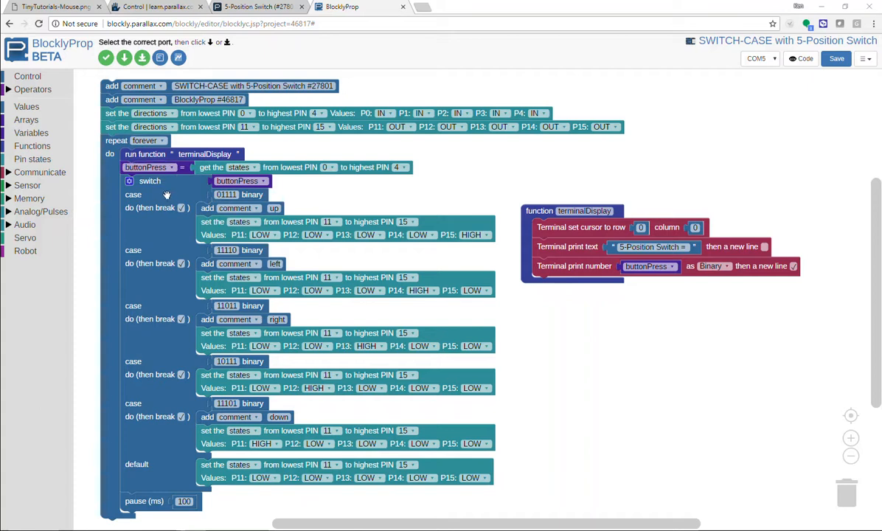
Move the switch-case into a new 'switch' function and call it from the forever loop.
left_click_drag(149, 180, 525, 304)
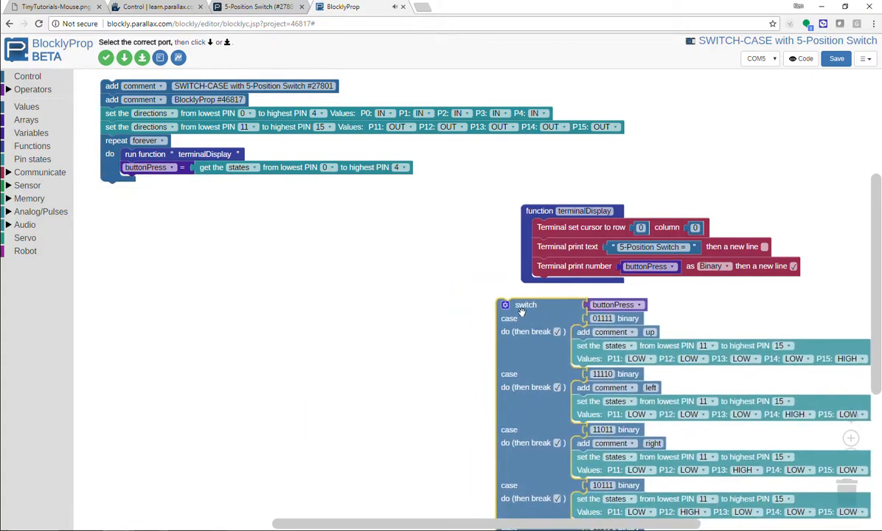
left_click(31, 146)
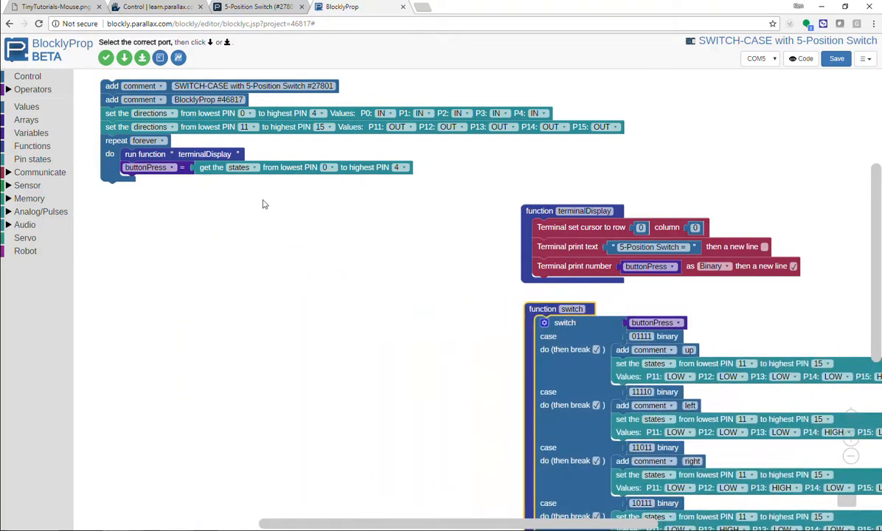
left_click(31, 146)
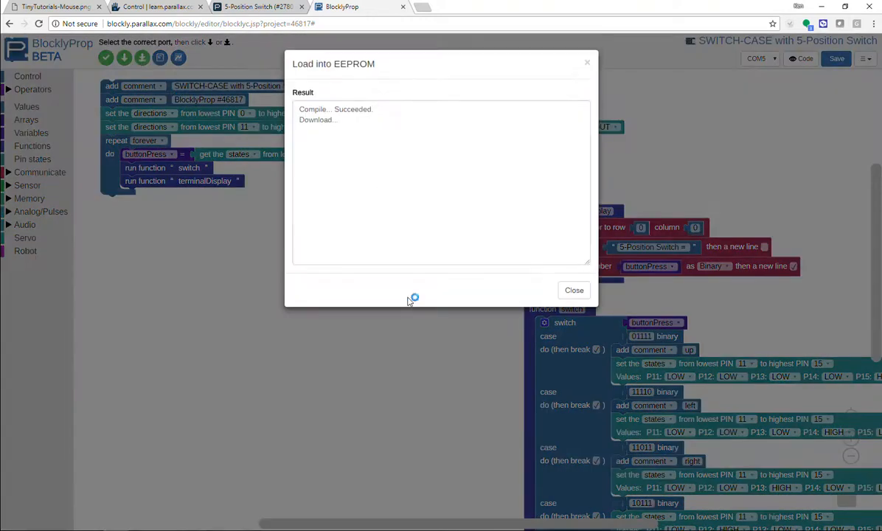
mouse_move(378, 340)
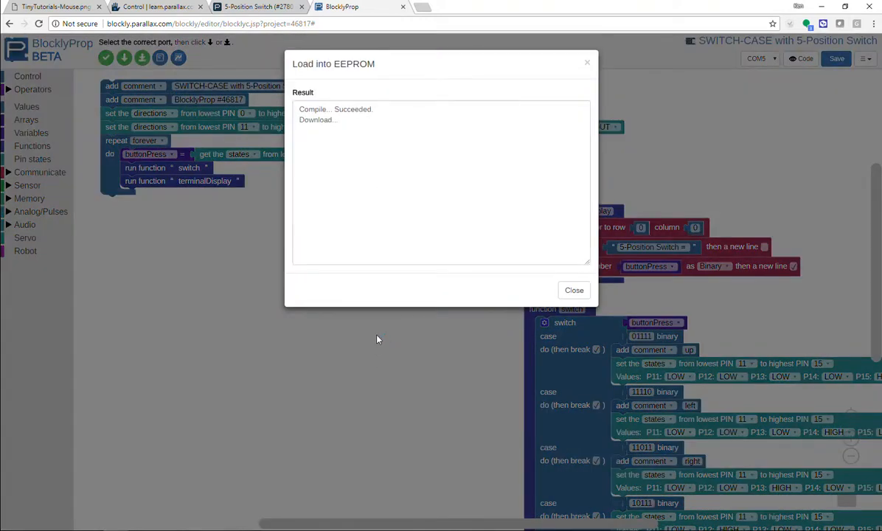